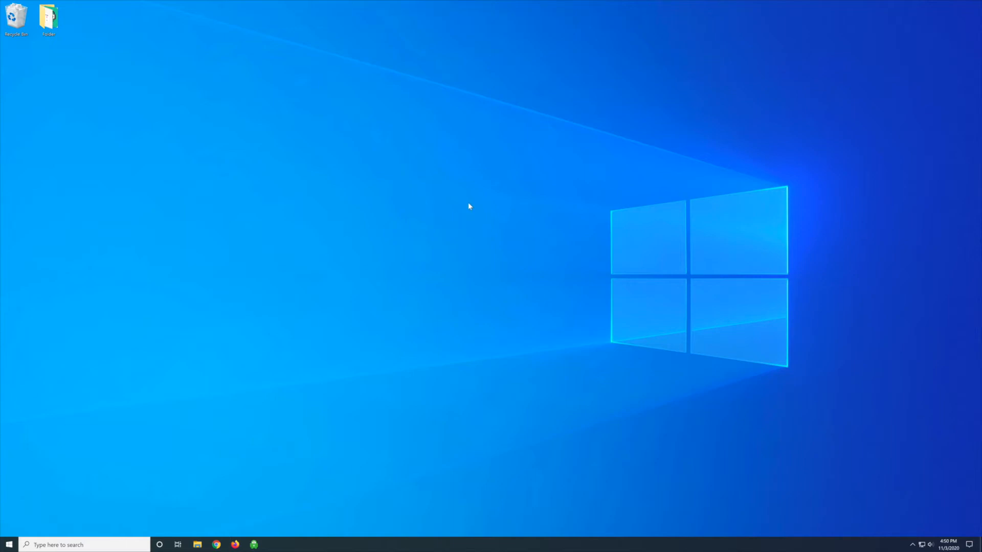
{"action": "mouse_move", "coordinate": [470, 208]}
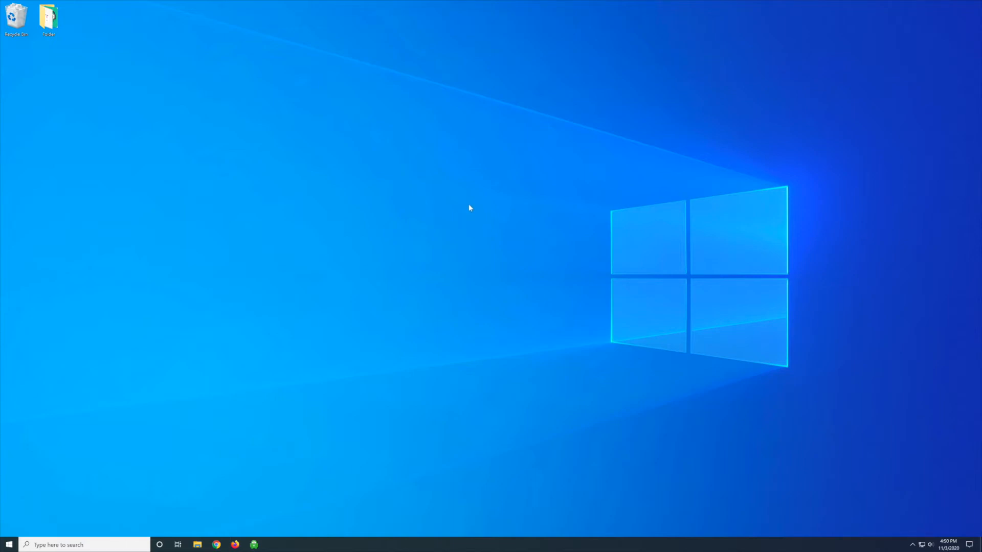
- Create a desktop shortcut for the command 'shutdown -s -t 1' and name it 'Shutdown'
{"action": "right_click", "coordinate": [470, 209]}
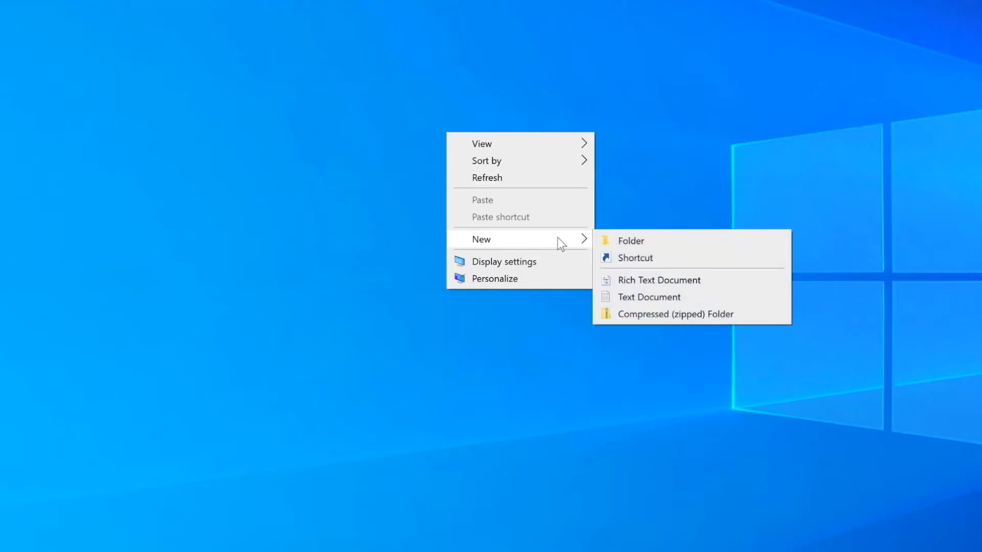
{"action": "left_click", "coordinate": [635, 257]}
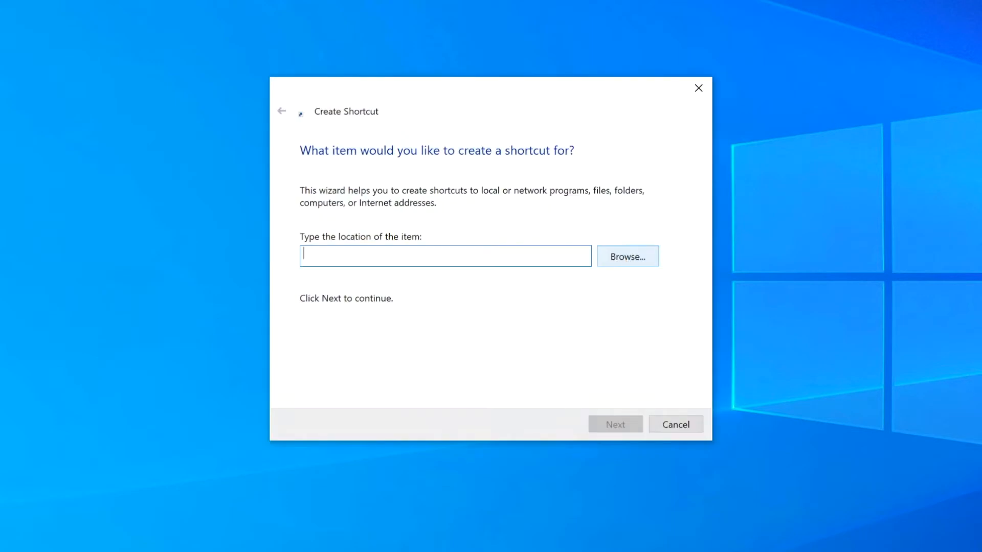
{"action": "type", "text": "shutdow"}
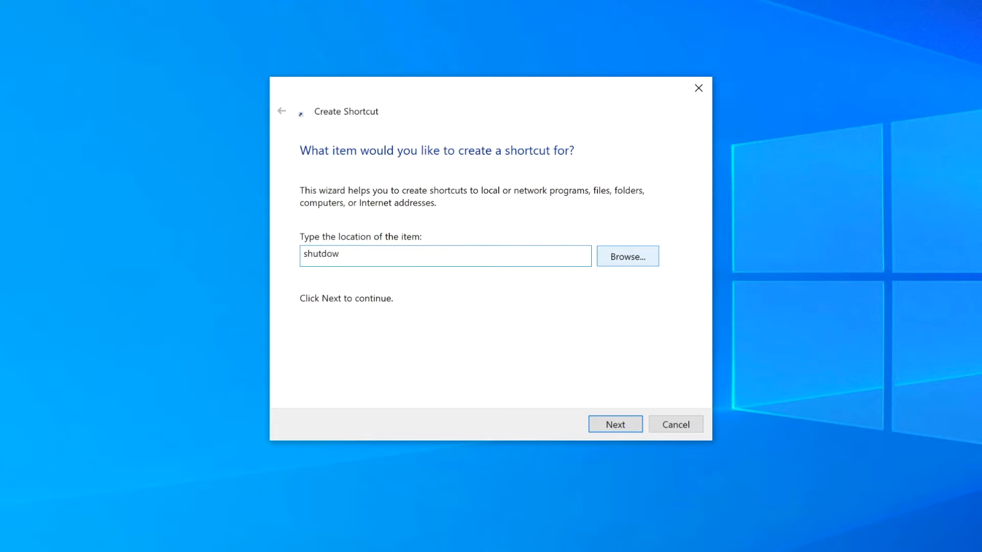
{"action": "type", "text": "n -s -"}
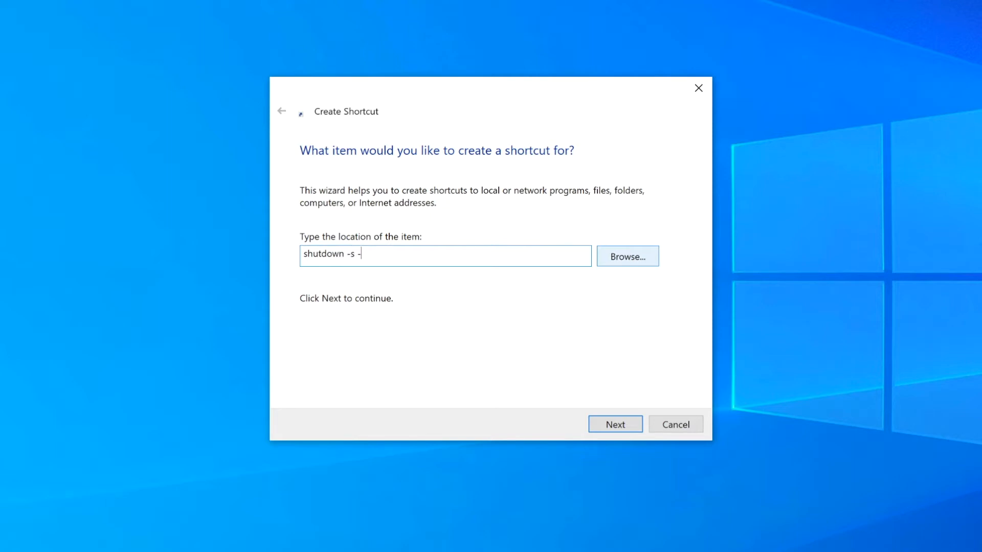
{"action": "type", "text": "t 1"}
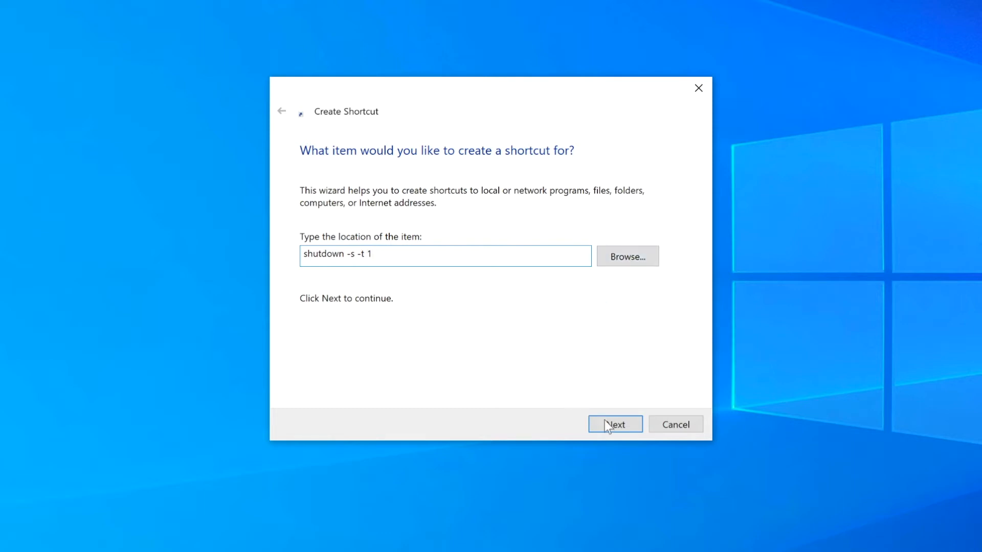
{"action": "left_click", "coordinate": [615, 424]}
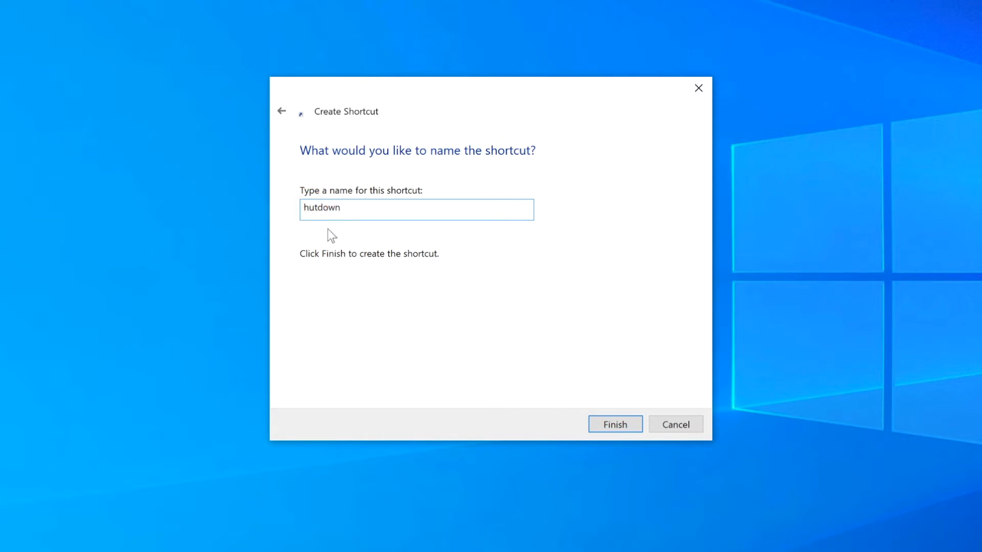
{"action": "type", "text": "Shutdown"}
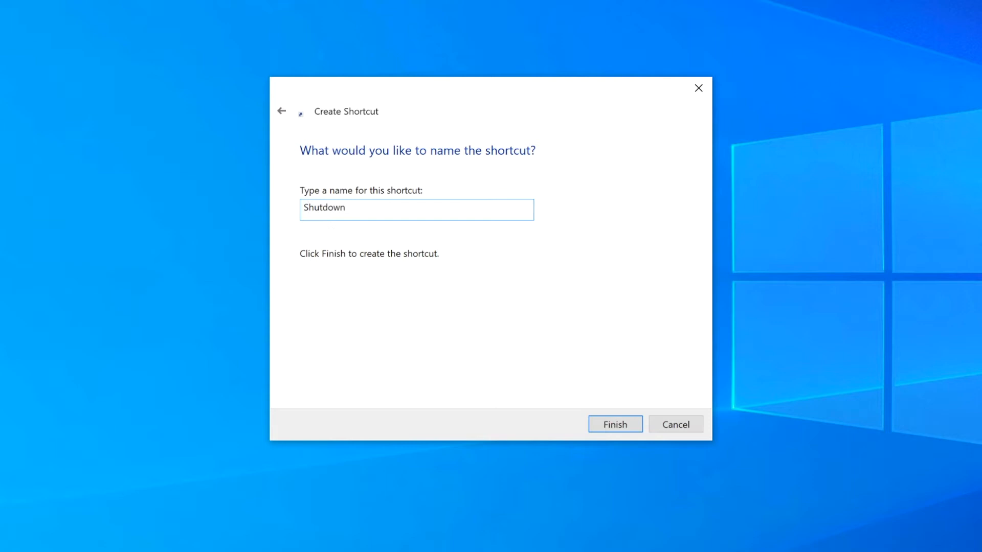
{"action": "left_click", "coordinate": [614, 424]}
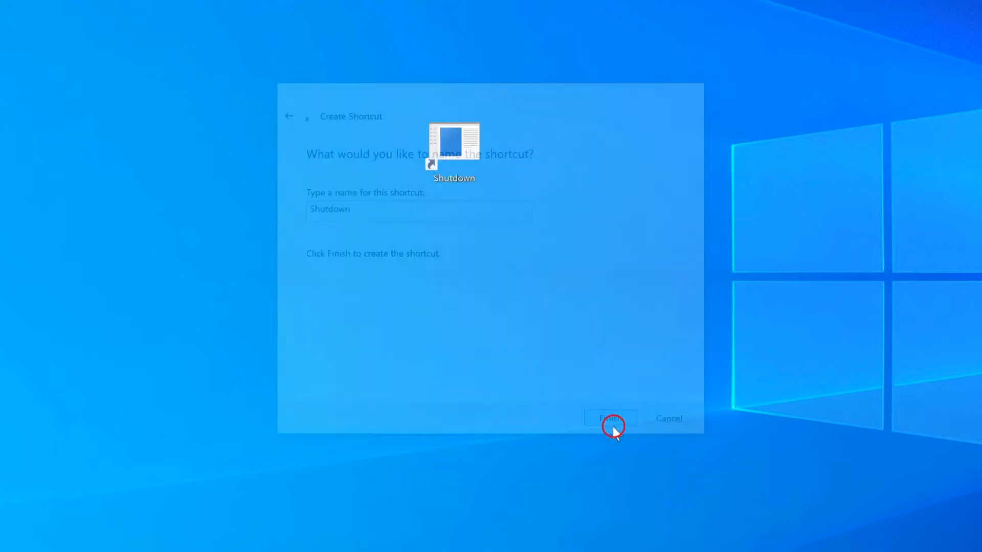
{"action": "left_click", "coordinate": [611, 418]}
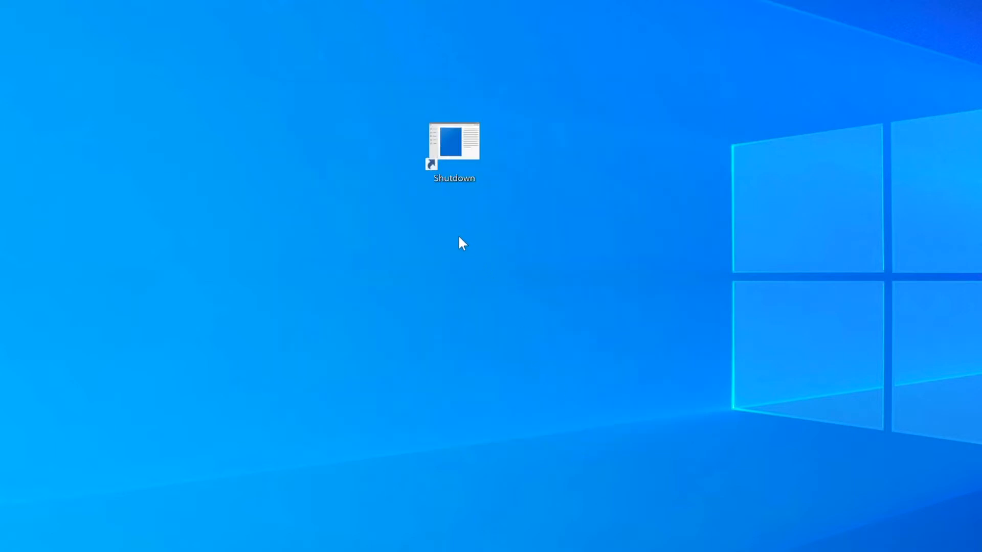
- Create a desktop shortcut for the command 'shutdown -r -t 1' and name it 'Restart'
{"action": "right_click", "coordinate": [457, 241]}
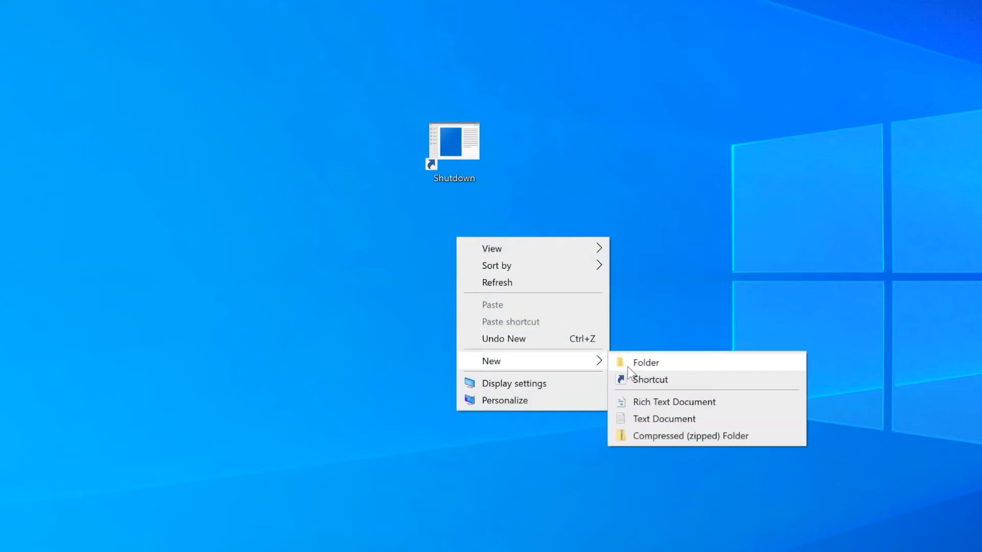
{"action": "left_click", "coordinate": [650, 379]}
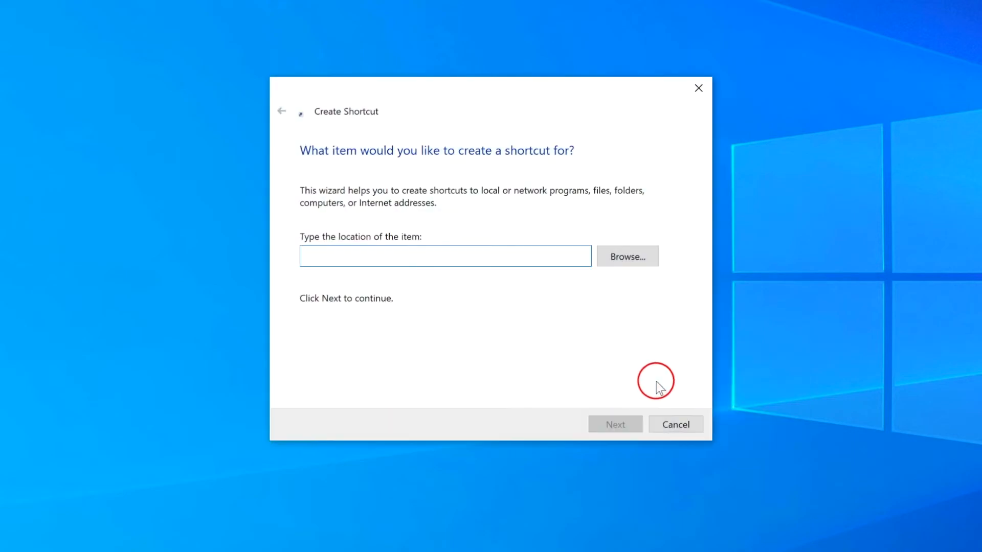
{"action": "type", "text": "s"}
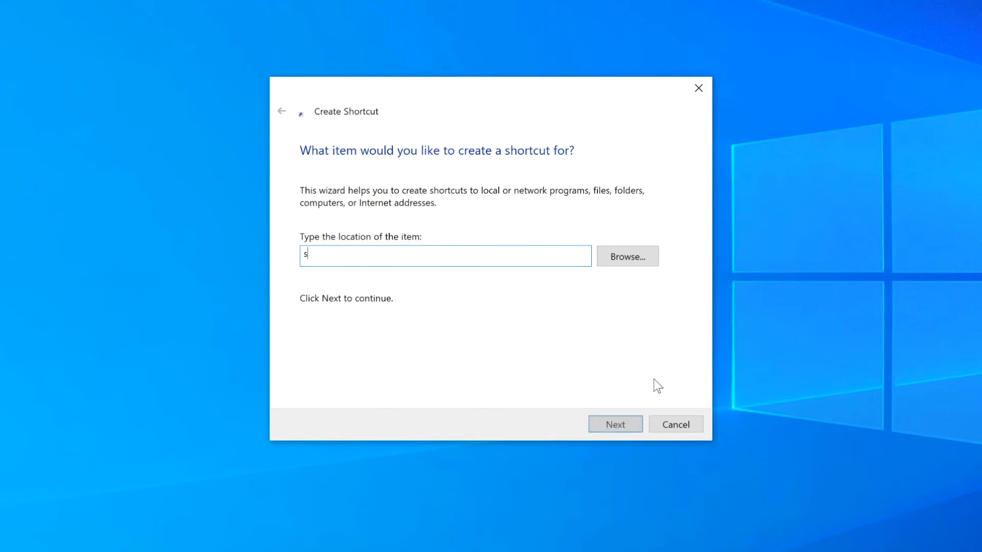
{"action": "type", "text": "hutdown -r"}
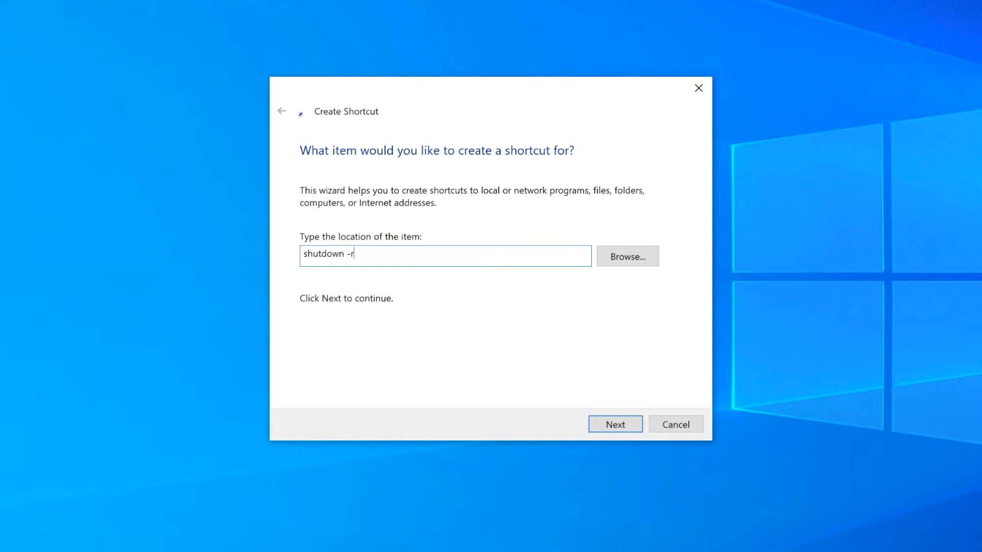
{"action": "type", "text": "-t"}
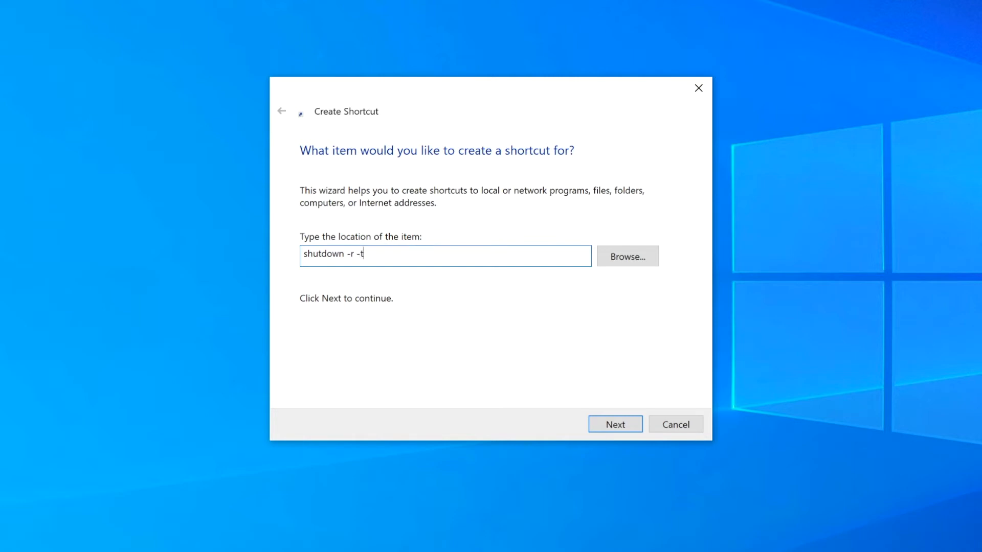
{"action": "type", "text": "1"}
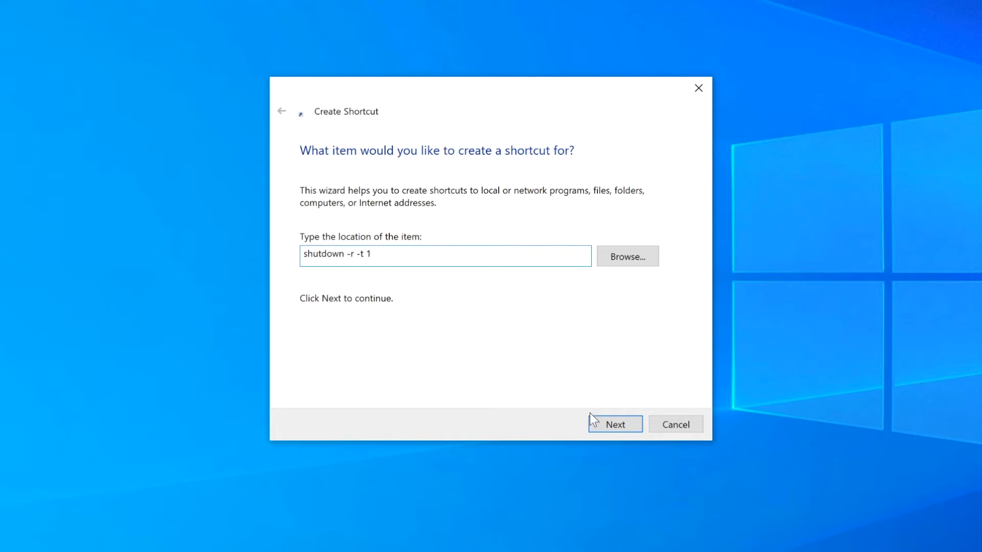
{"action": "left_click", "coordinate": [614, 424]}
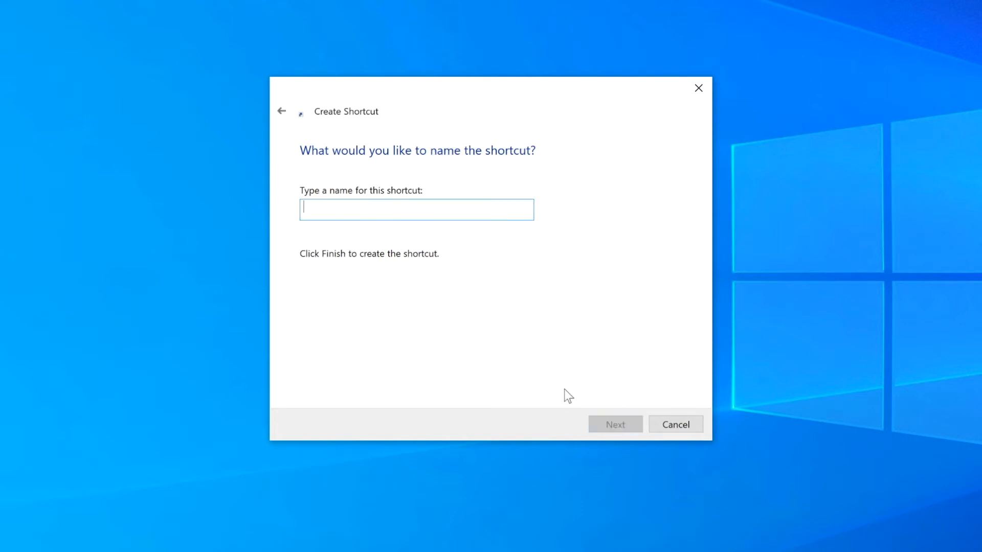
{"action": "type", "text": "R"}
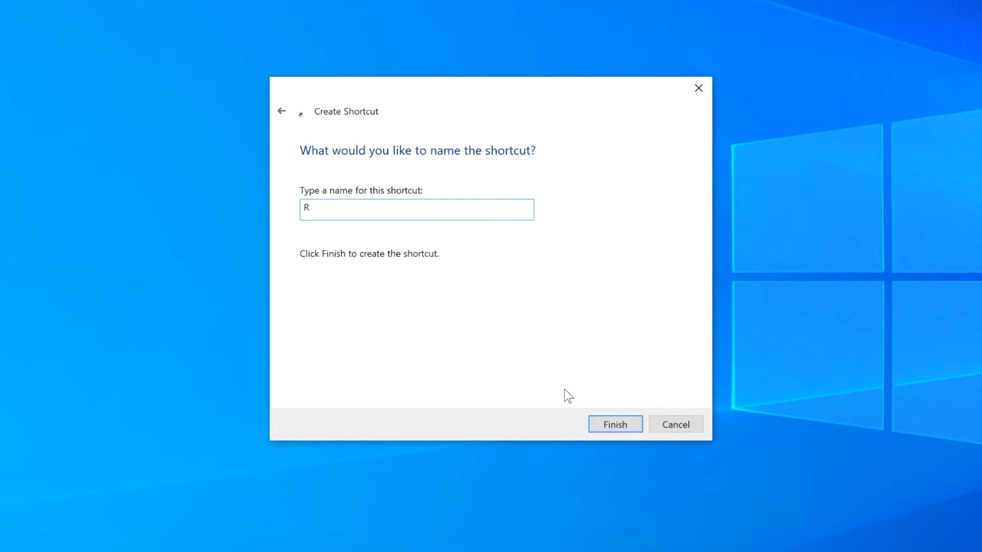
{"action": "type", "text": "estart"}
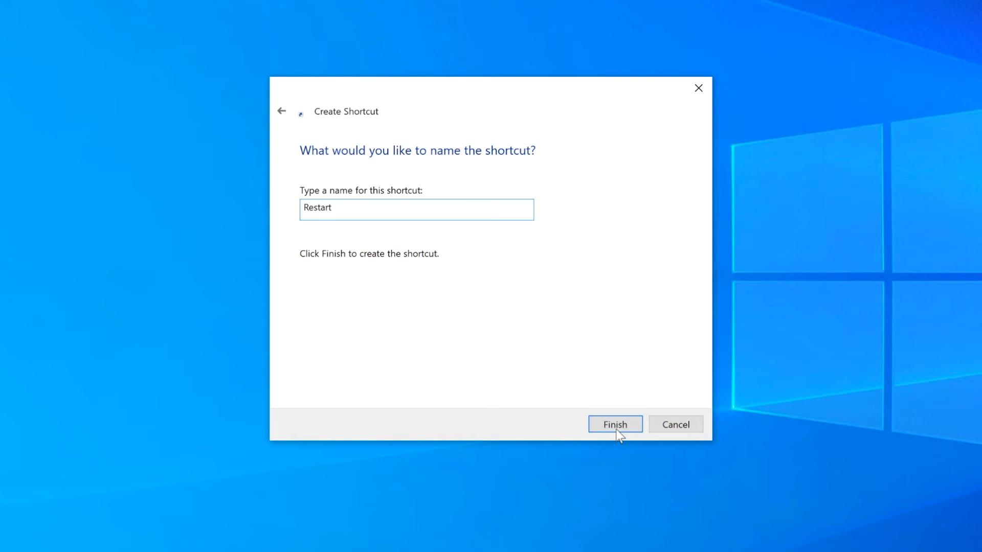
{"action": "left_click", "coordinate": [614, 424]}
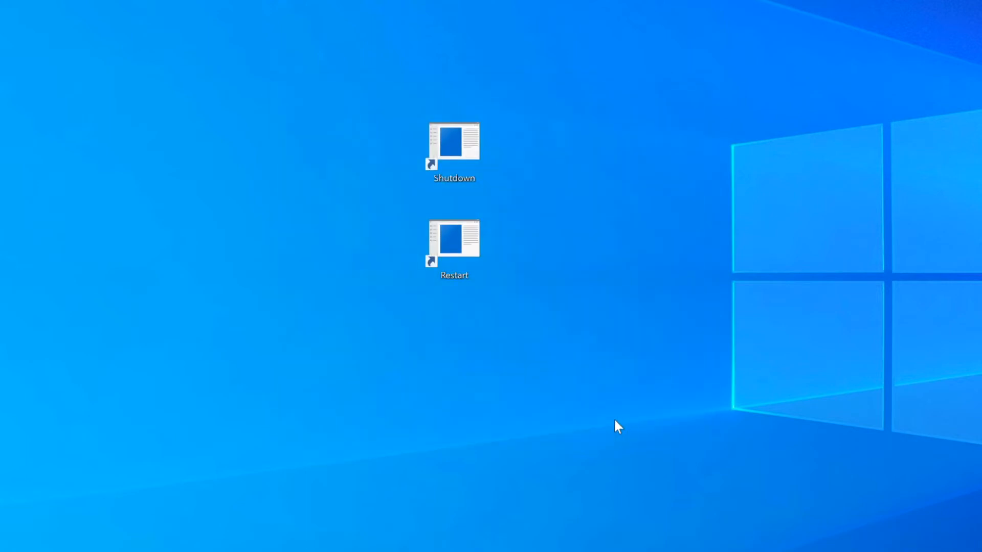
- Set the Shutdown shortcut's icon to the red power symbol, then apply and close Properties
{"action": "left_click", "coordinate": [454, 147]}
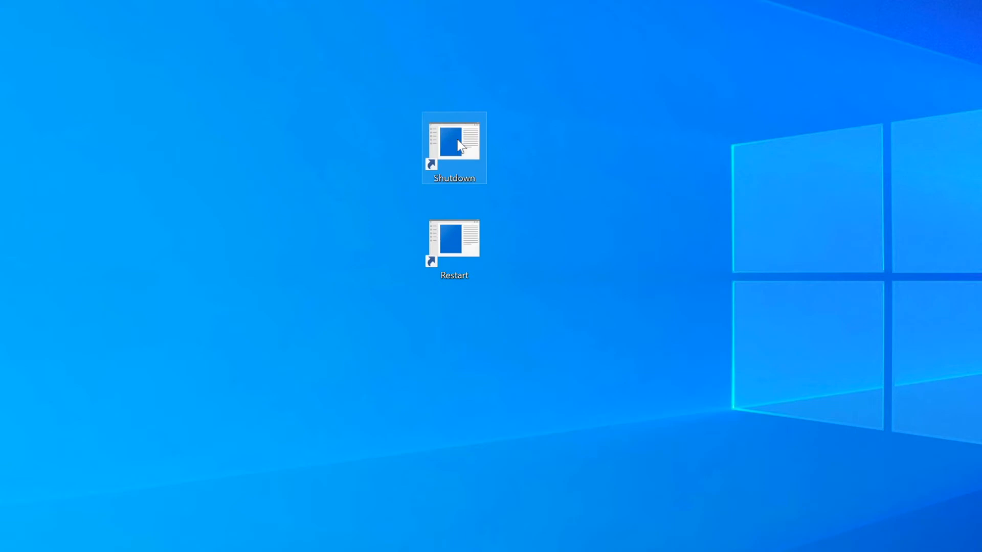
{"action": "right_click", "coordinate": [453, 149]}
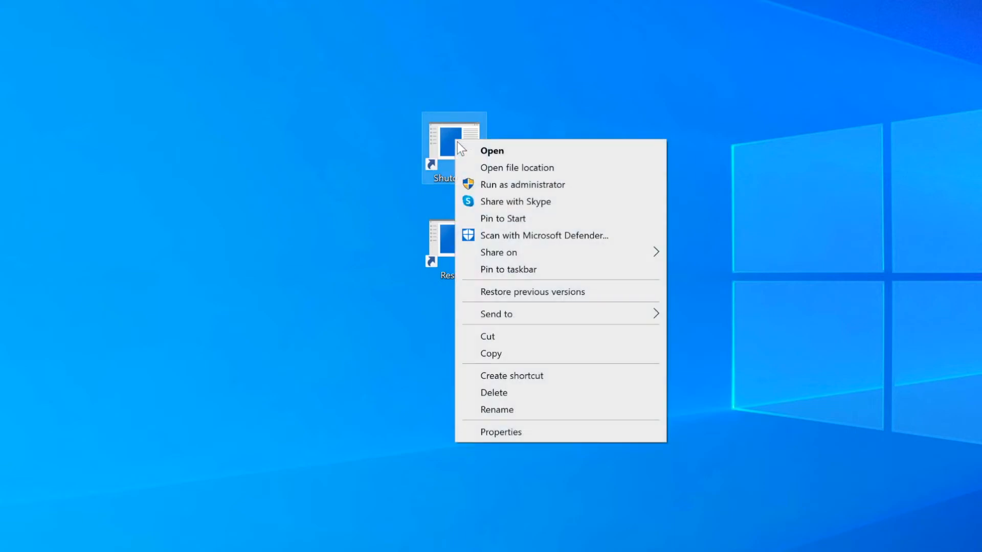
{"action": "left_click", "coordinate": [505, 433]}
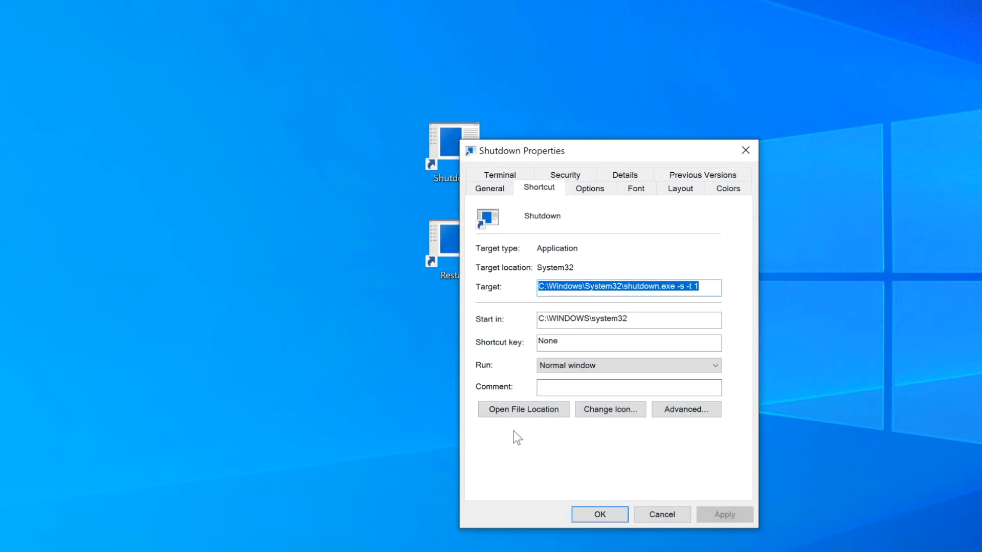
{"action": "left_click", "coordinate": [608, 409]}
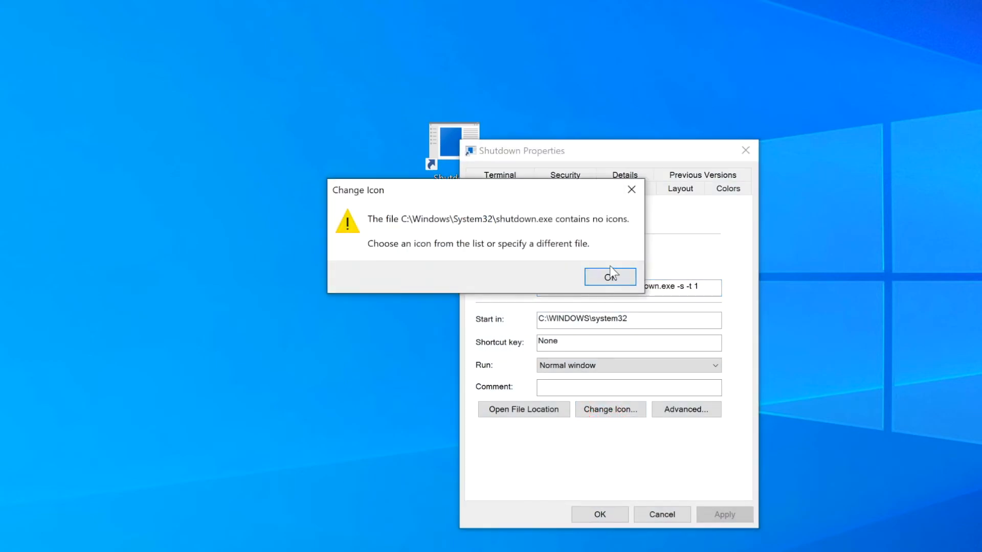
{"action": "left_click", "coordinate": [609, 277]}
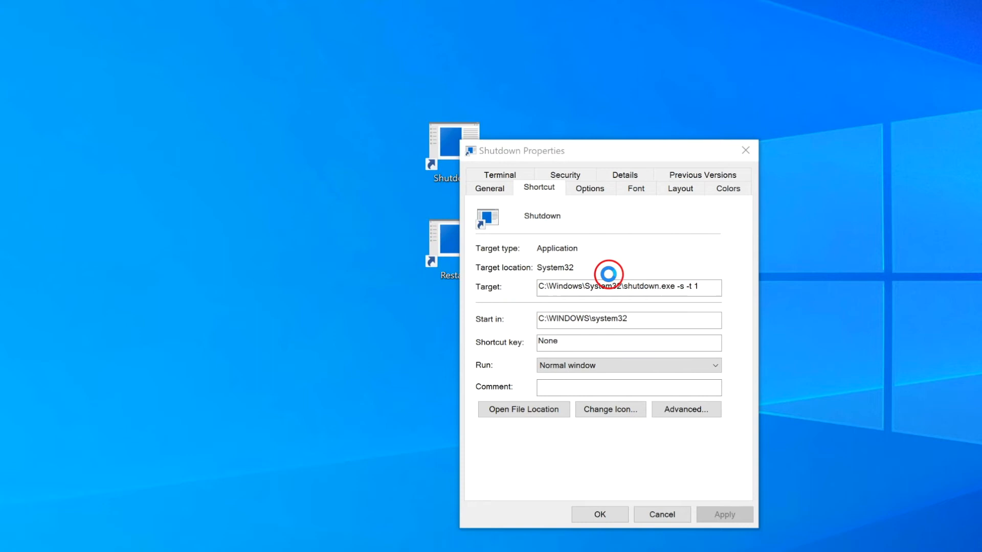
{"action": "left_click", "coordinate": [608, 409]}
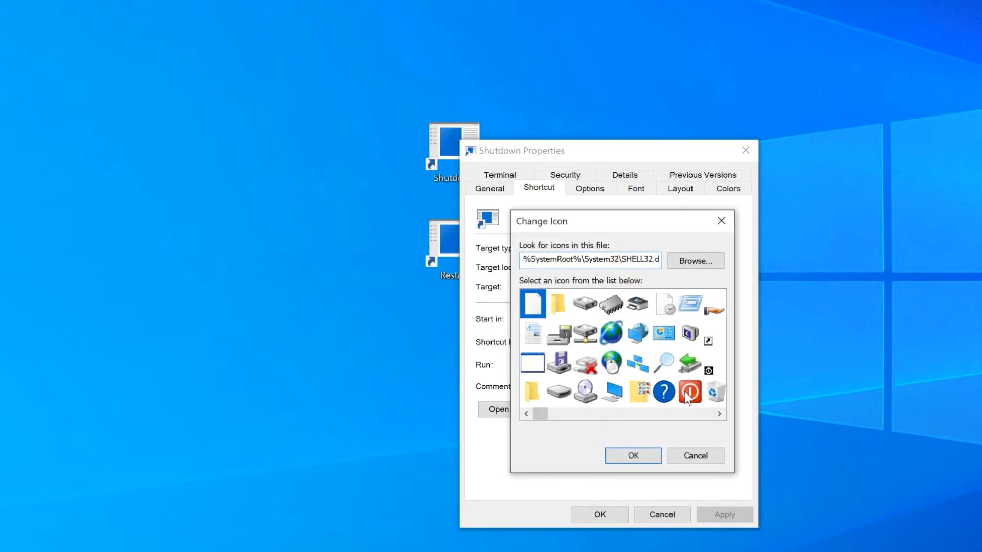
{"action": "left_click", "coordinate": [632, 455]}
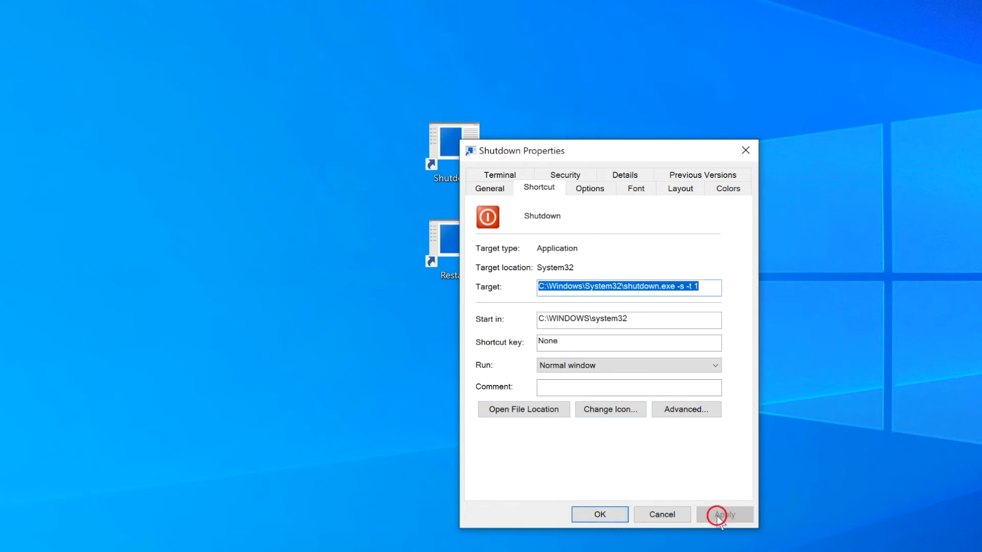
{"action": "left_click", "coordinate": [598, 514]}
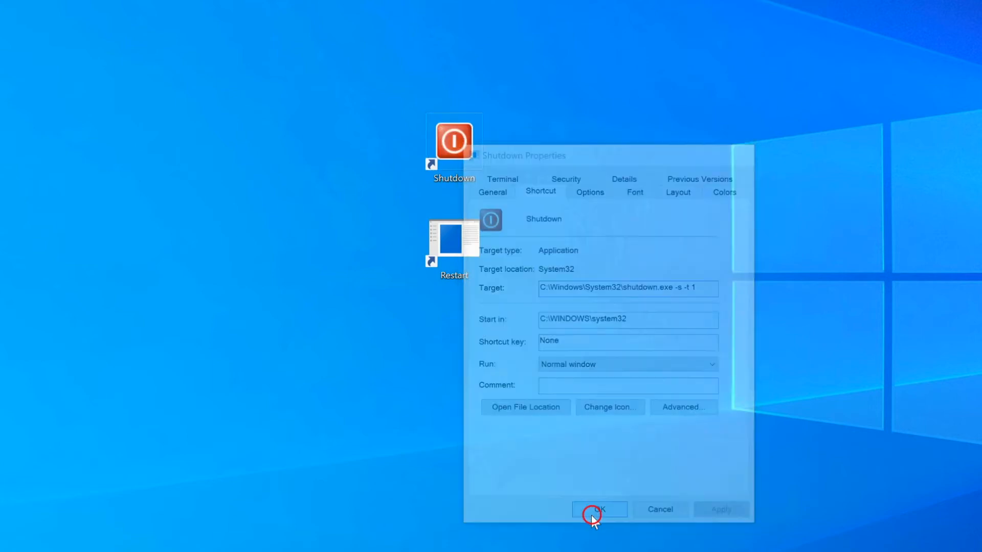
{"action": "left_click", "coordinate": [598, 510]}
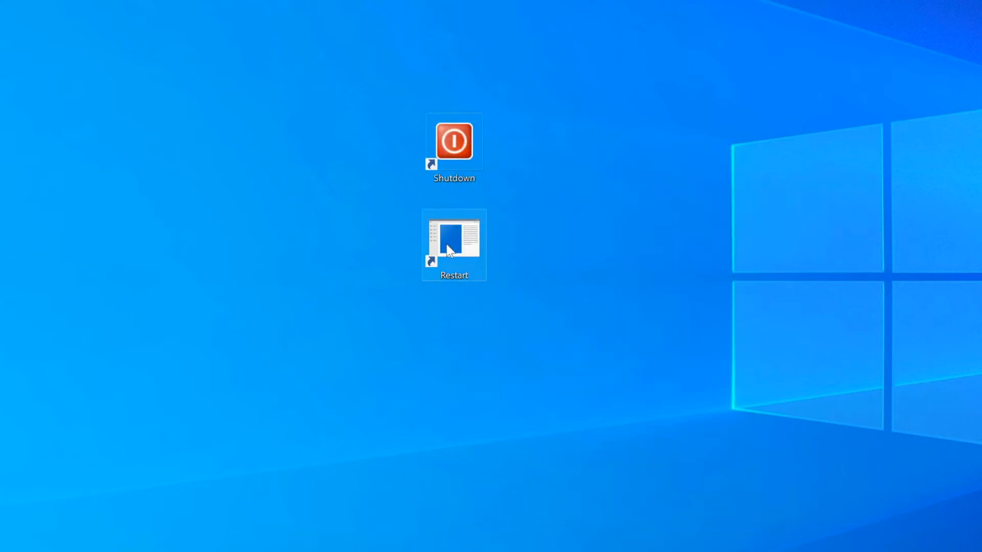
- Set the Restart shortcut's icon to the blue refresh-arrows symbol and apply it
{"action": "right_click", "coordinate": [454, 245]}
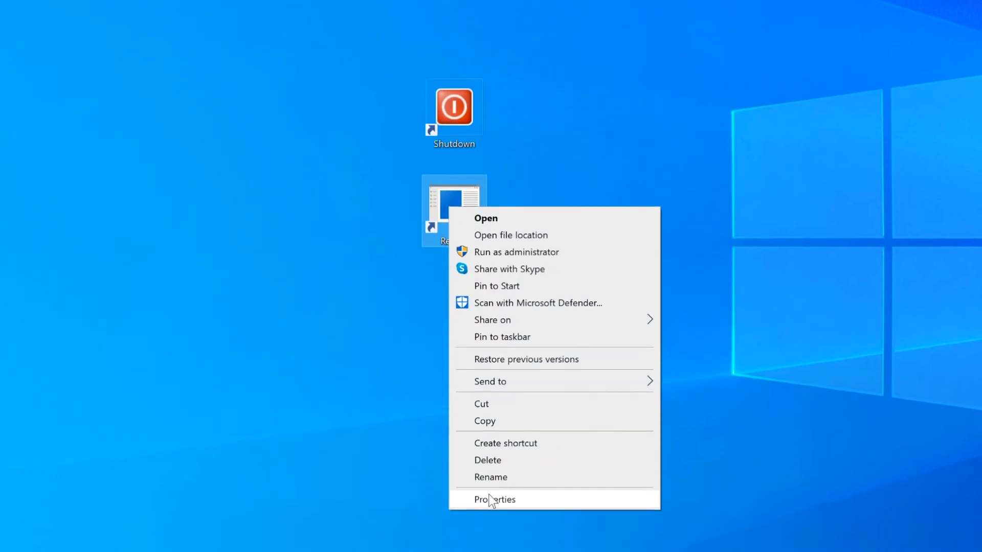
{"action": "left_click", "coordinate": [494, 499]}
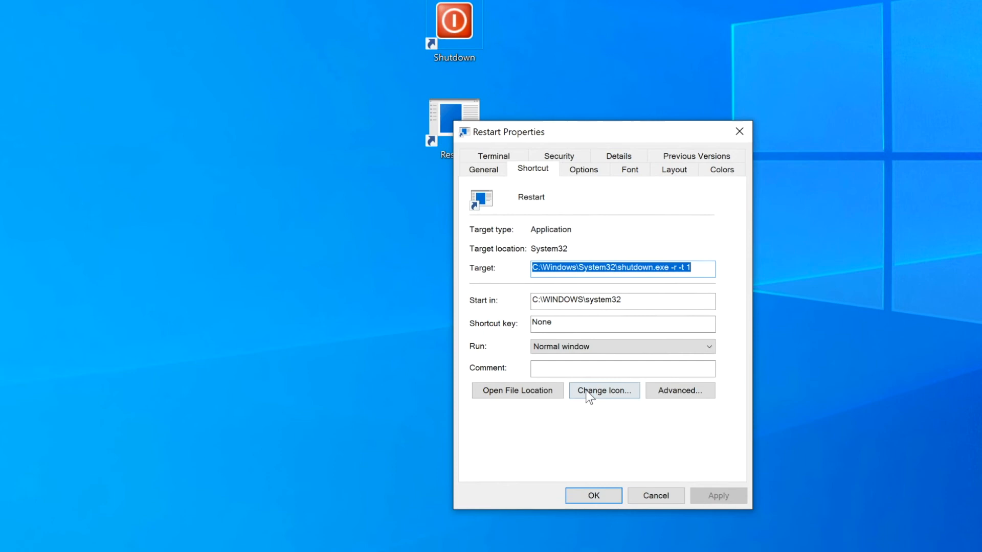
{"action": "left_click", "coordinate": [603, 390]}
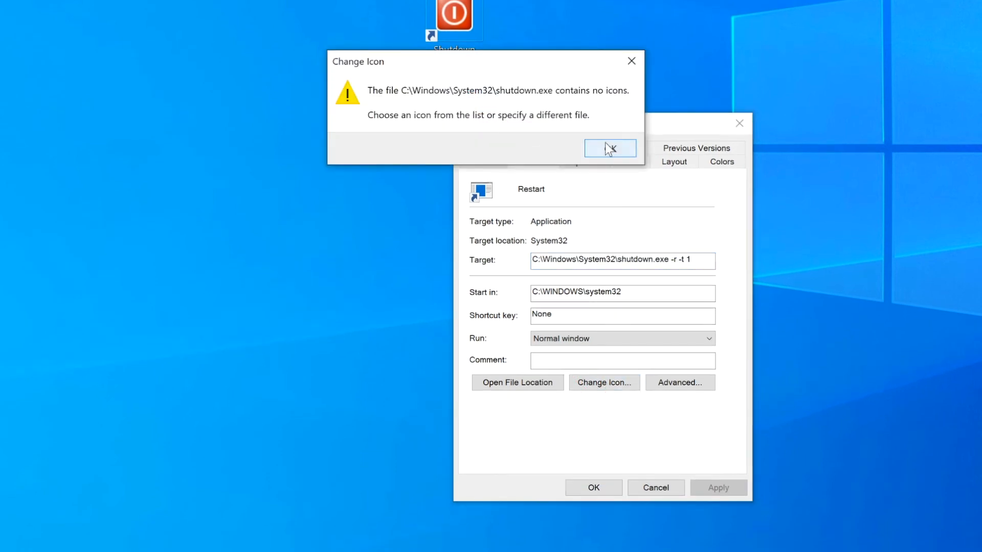
{"action": "left_click", "coordinate": [609, 148]}
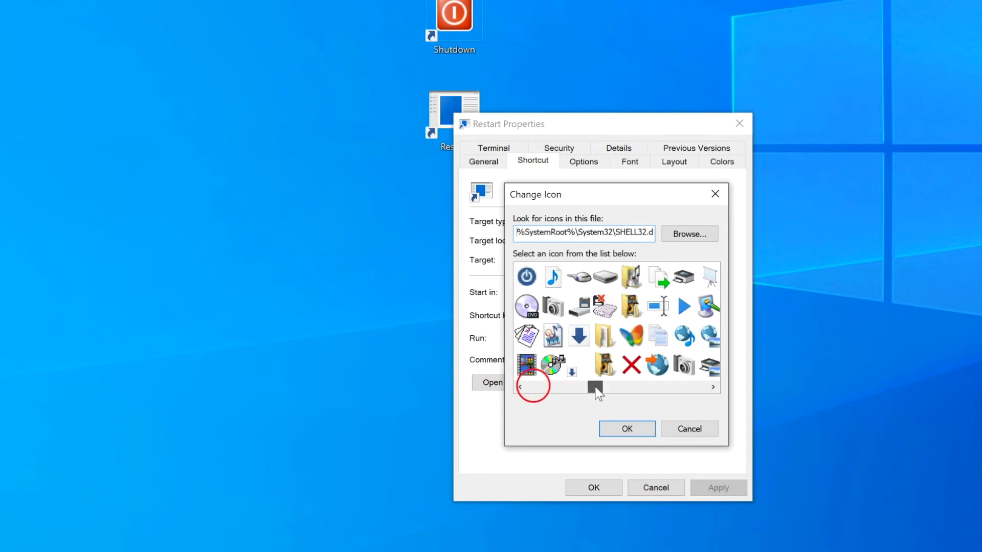
{"action": "left_click_drag", "start_coordinate": [595, 387], "coordinate": [651, 387]}
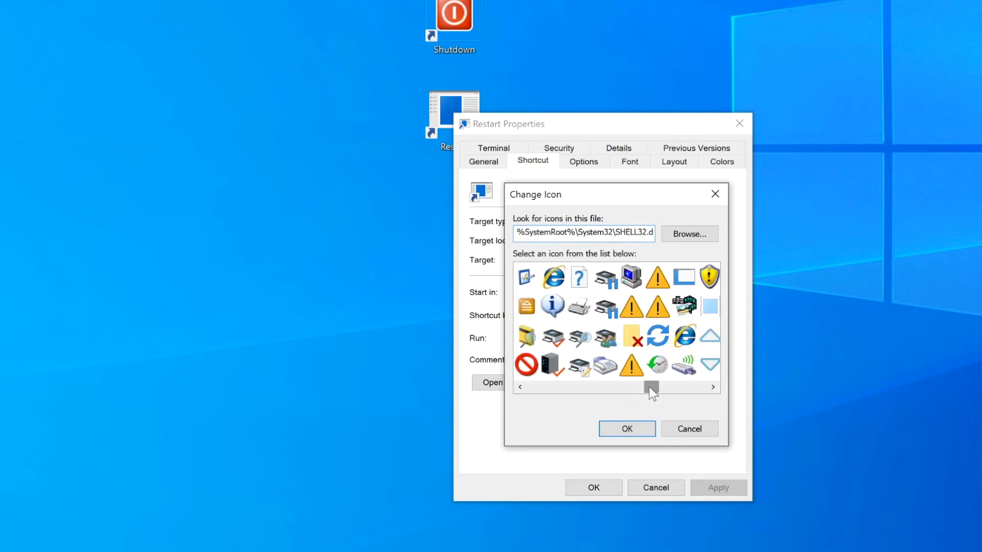
{"action": "left_click", "coordinate": [656, 333]}
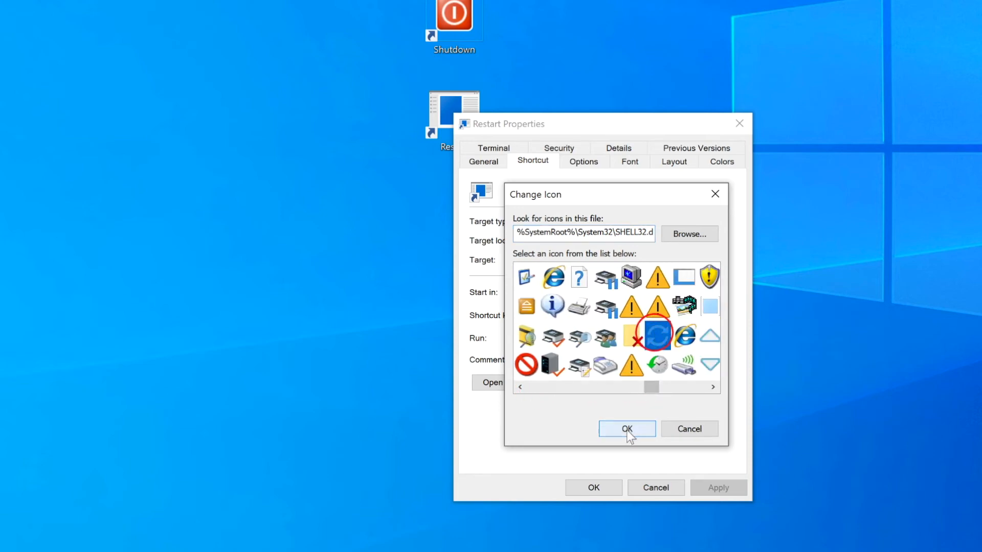
{"action": "left_click", "coordinate": [626, 429]}
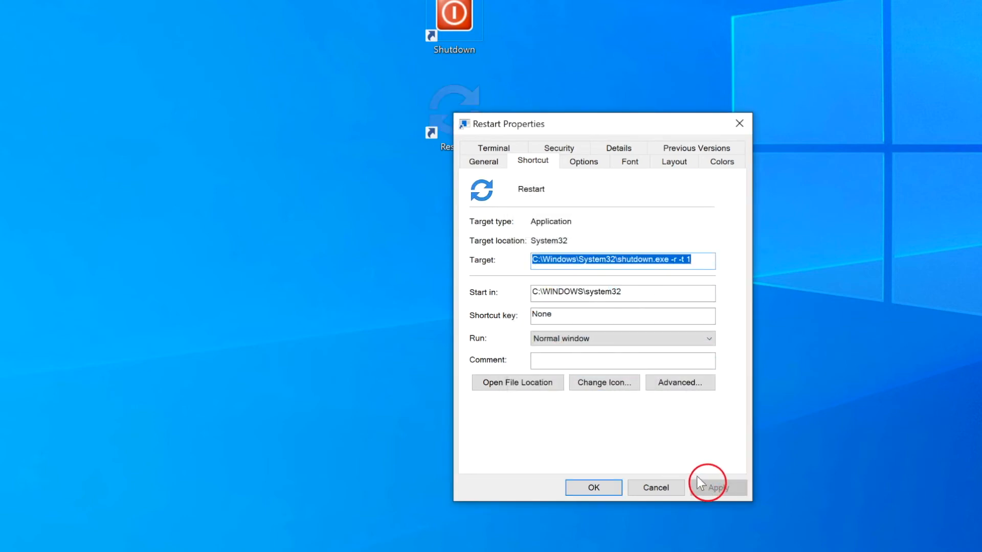
{"action": "left_click", "coordinate": [593, 487]}
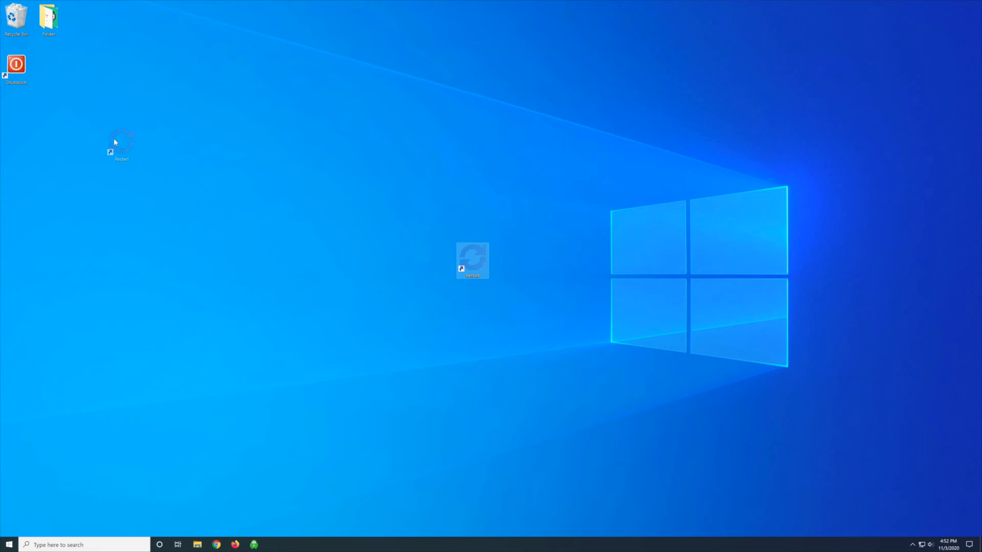
- Move Restart beside Shutdown, then drag both shortcuts onto the taskbar to pin them
{"action": "left_click_drag", "start_coordinate": [473, 261], "coordinate": [16, 116]}
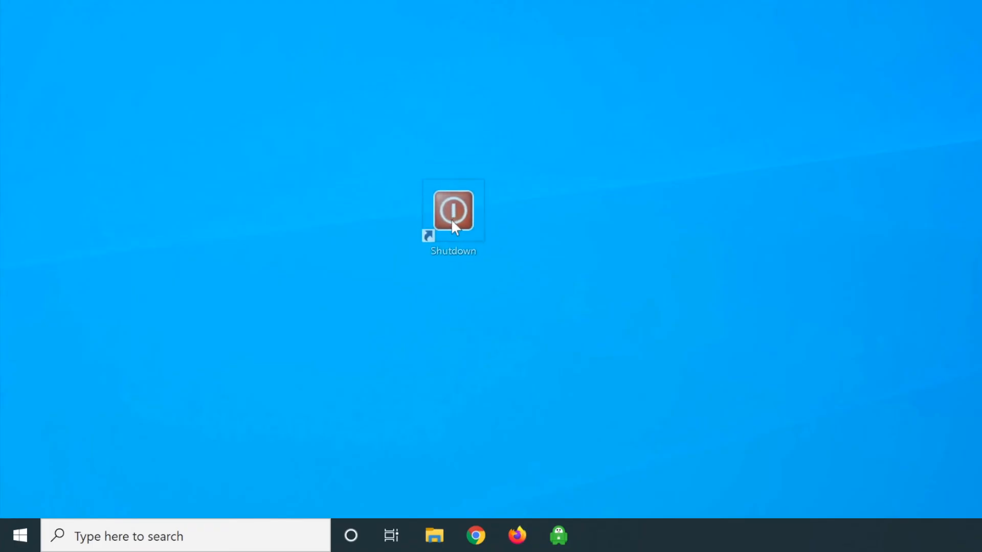
{"action": "left_click_drag", "start_coordinate": [454, 210], "coordinate": [419, 536]}
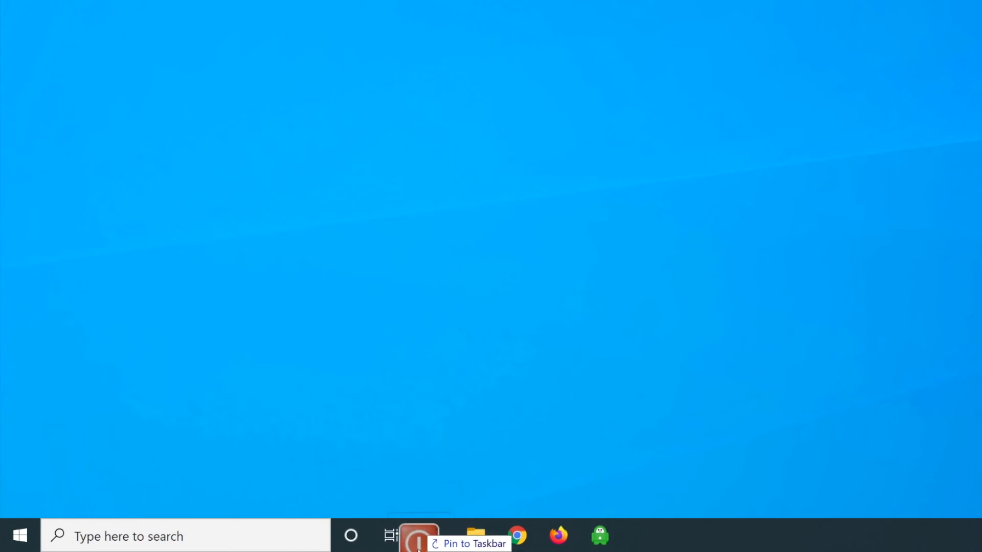
{"action": "mouse_move", "coordinate": [161, 56]}
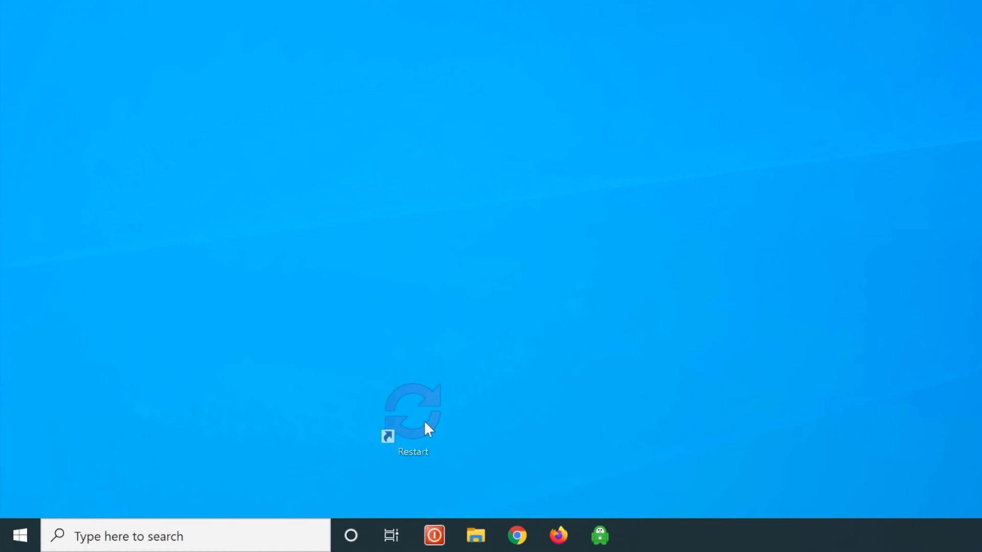
{"action": "left_click_drag", "start_coordinate": [413, 414], "coordinate": [476, 535]}
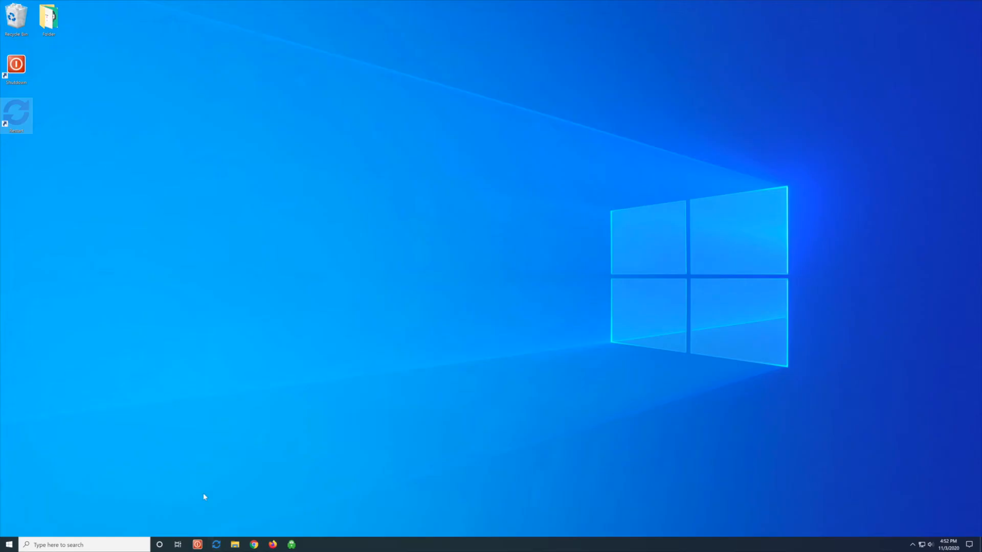
{"action": "mouse_move", "coordinate": [19, 112]}
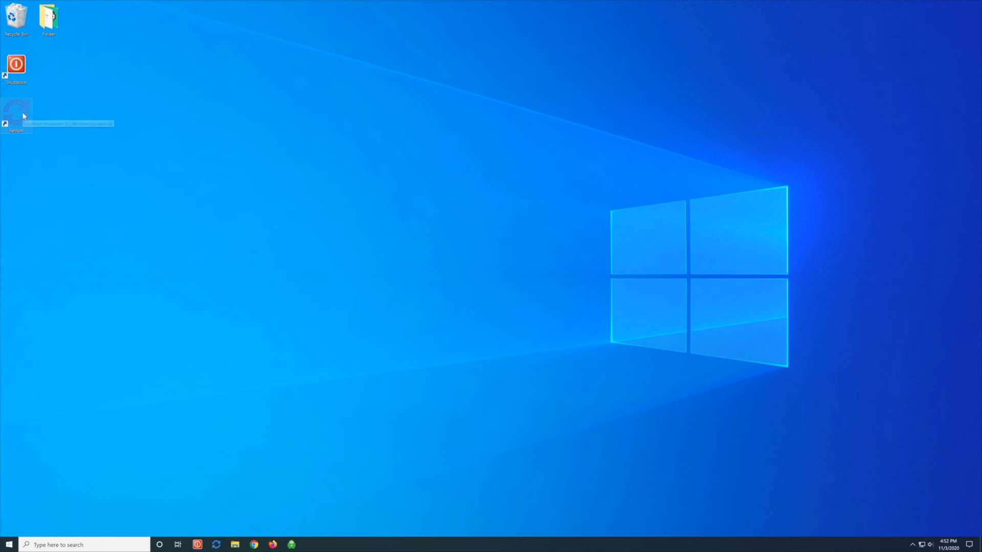
- Delete the Restart and Shutdown shortcuts from the desktop
{"action": "right_click", "coordinate": [16, 113]}
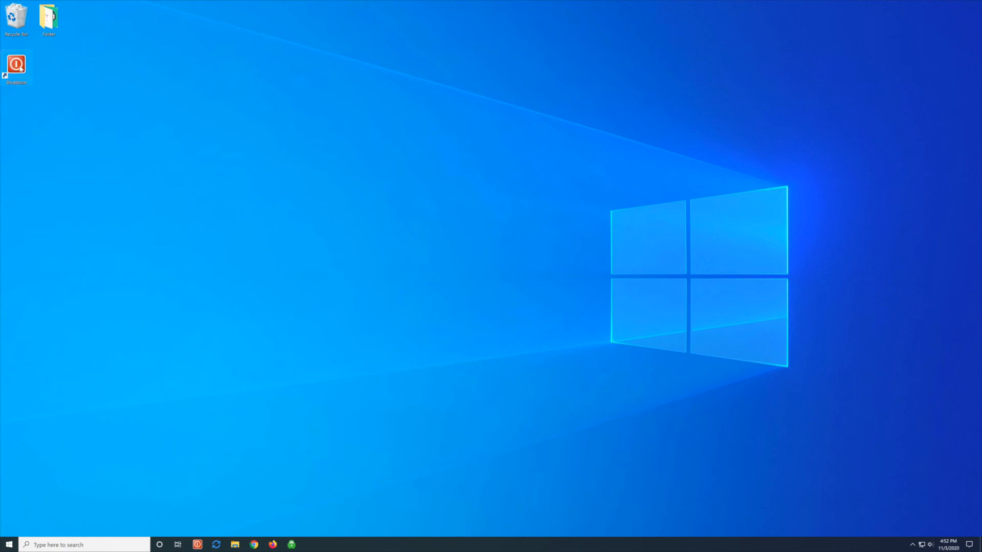
{"action": "right_click", "coordinate": [15, 66]}
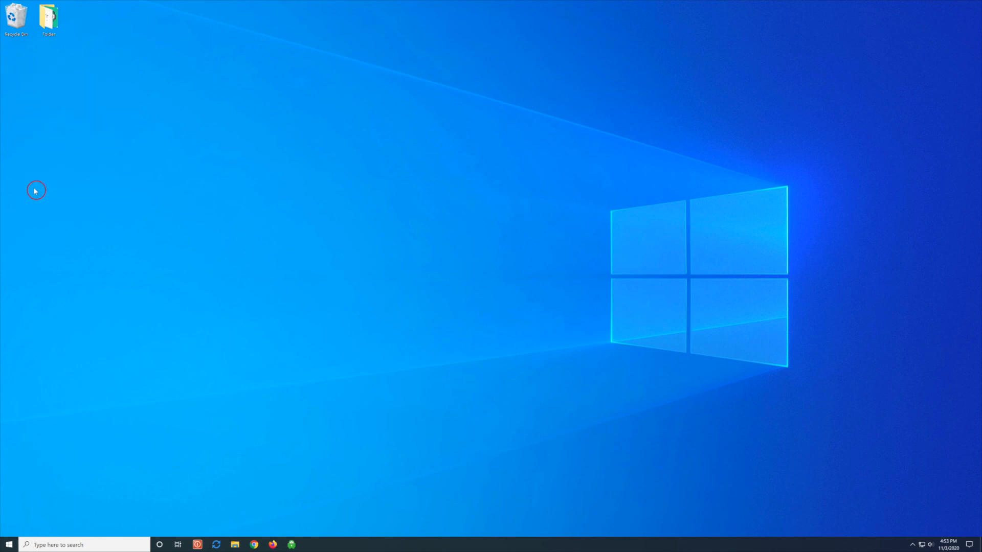
{"action": "mouse_move", "coordinate": [426, 285]}
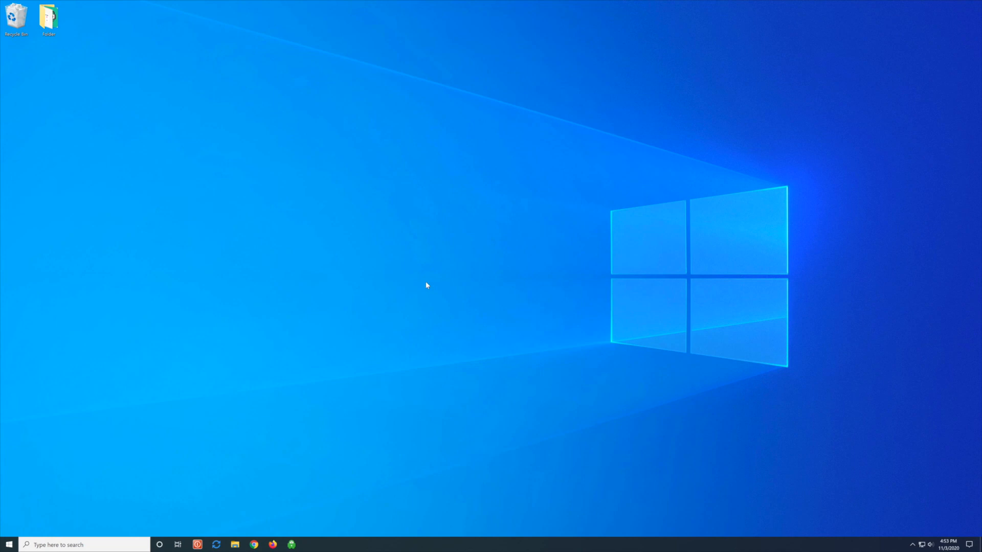